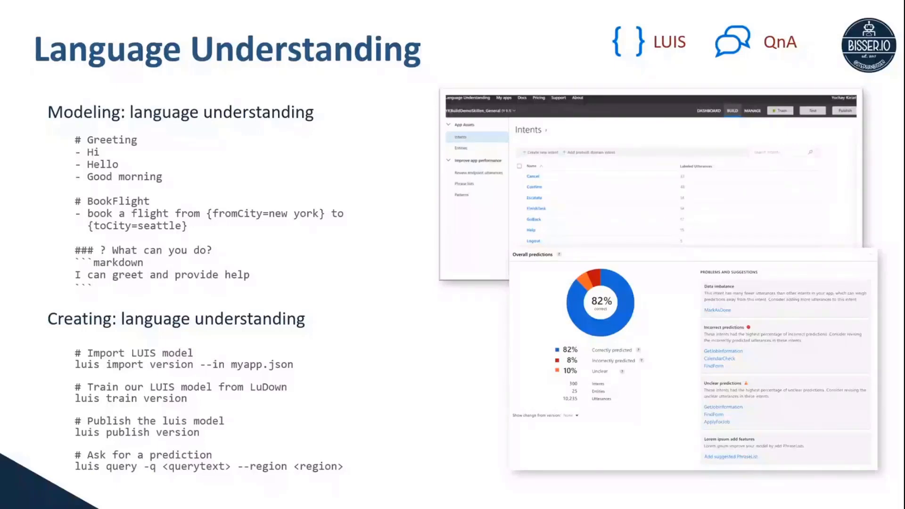
Step: Open the showprofile dialog's BeginDialog trigger to view its oauth, HTTP, properties and response steps
{"action": "key", "text": "Right"}
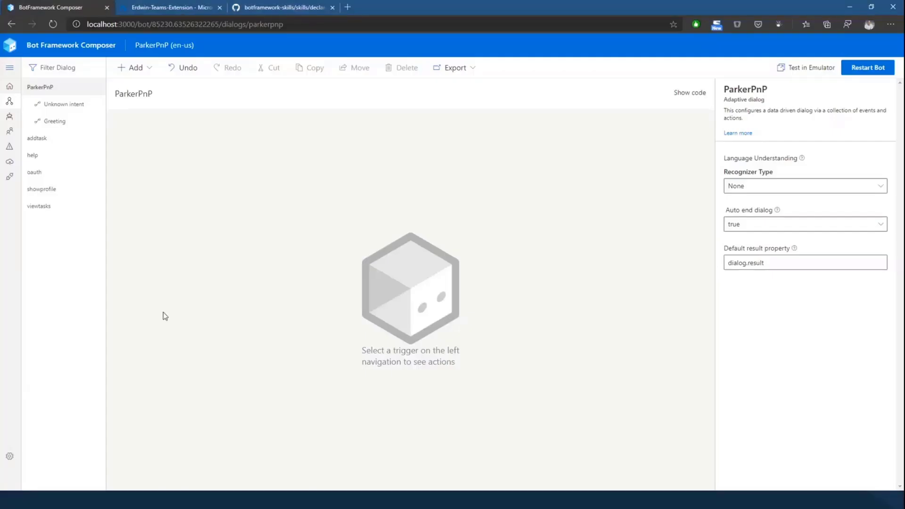
{"action": "mouse_move", "coordinate": [110, 340]}
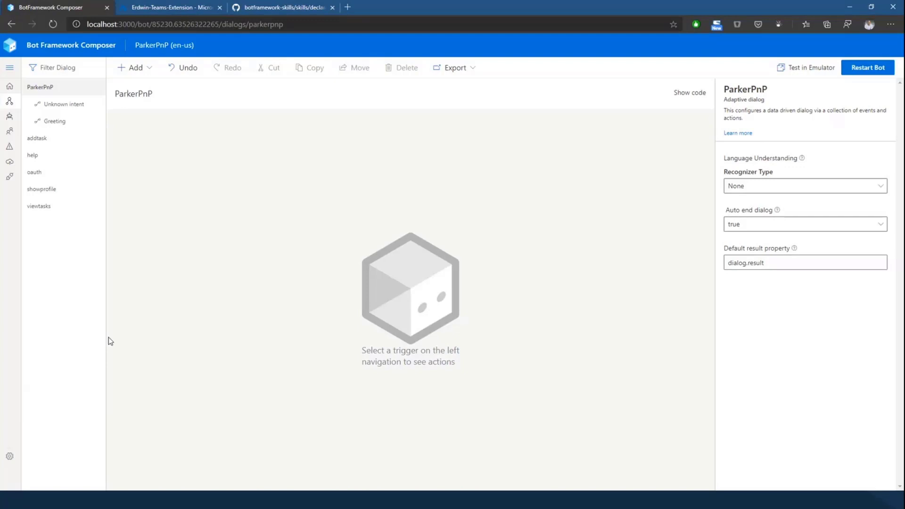
{"action": "mouse_move", "coordinate": [105, 342]}
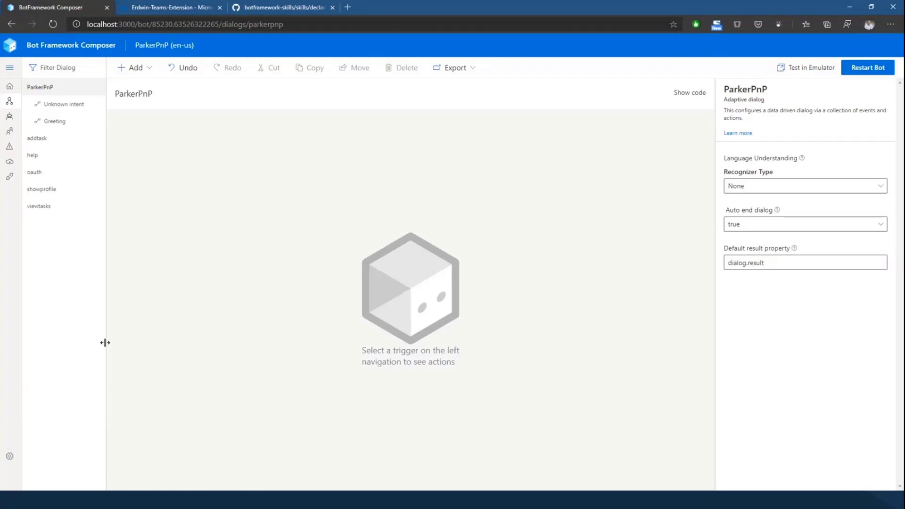
{"action": "mouse_move", "coordinate": [57, 205]}
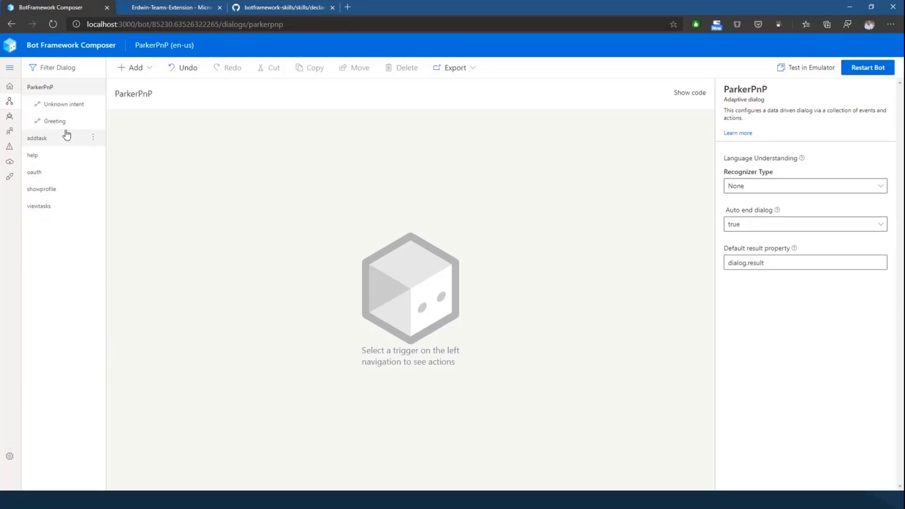
{"action": "mouse_move", "coordinate": [53, 221]}
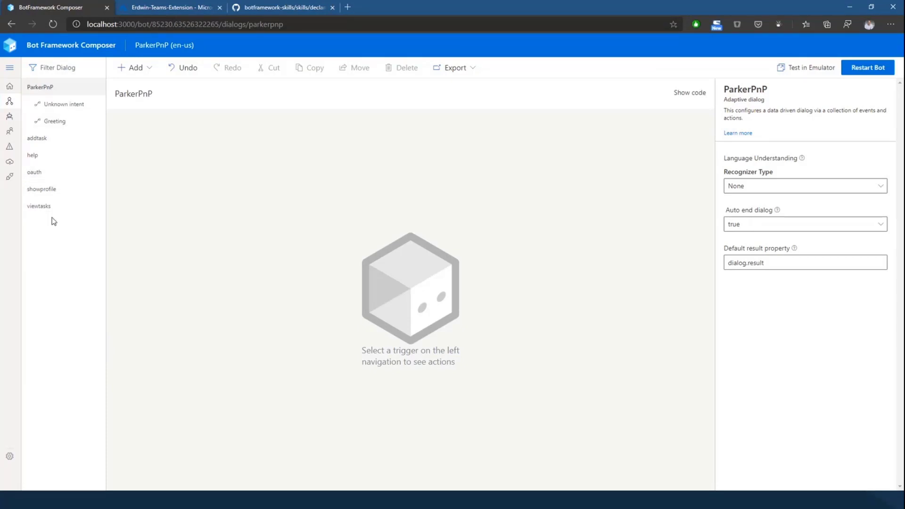
{"action": "mouse_move", "coordinate": [74, 245]}
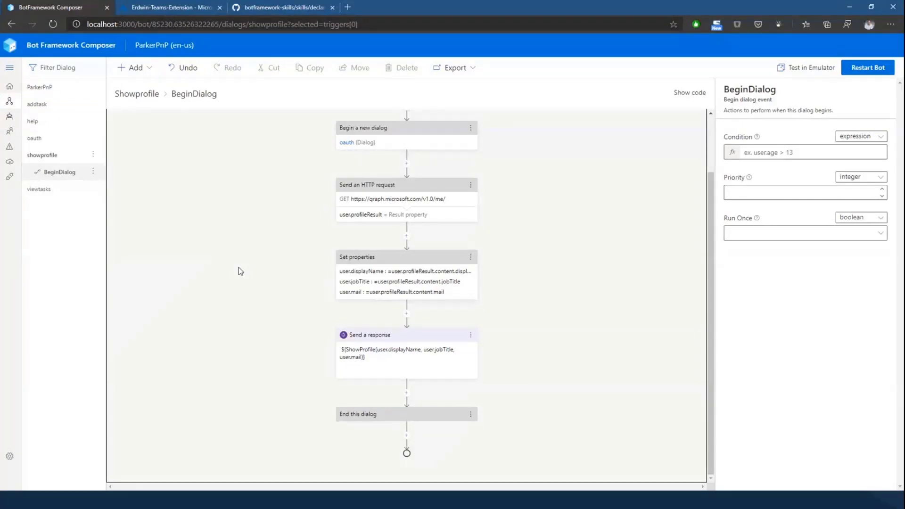
Step: Follow the Begin a new dialog step into the oauth dialog and inspect OAuth login's Erdwinv1 connection
{"action": "left_click", "coordinate": [405, 133]}
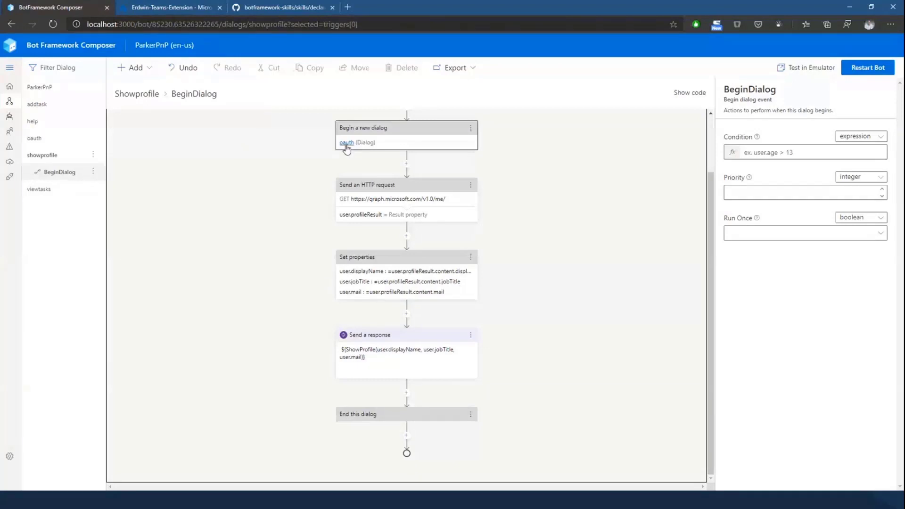
{"action": "left_click", "coordinate": [347, 143]}
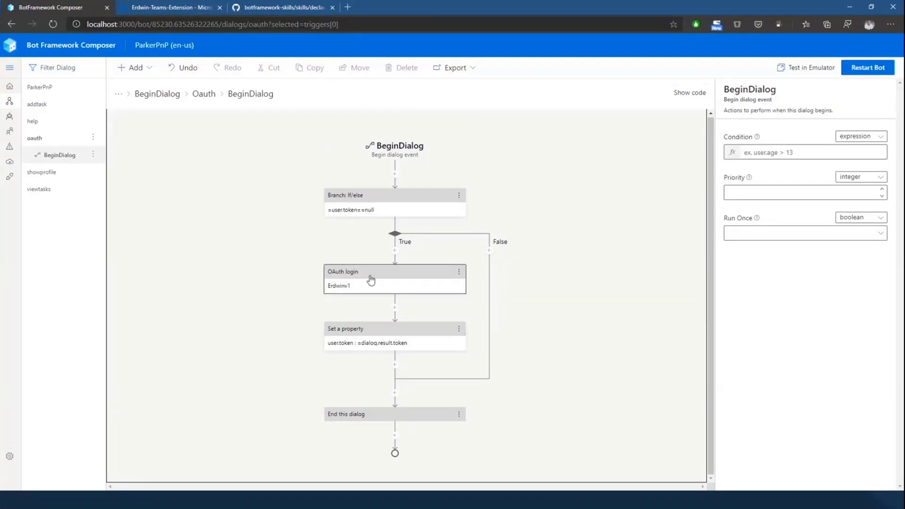
{"action": "left_click", "coordinate": [394, 278]}
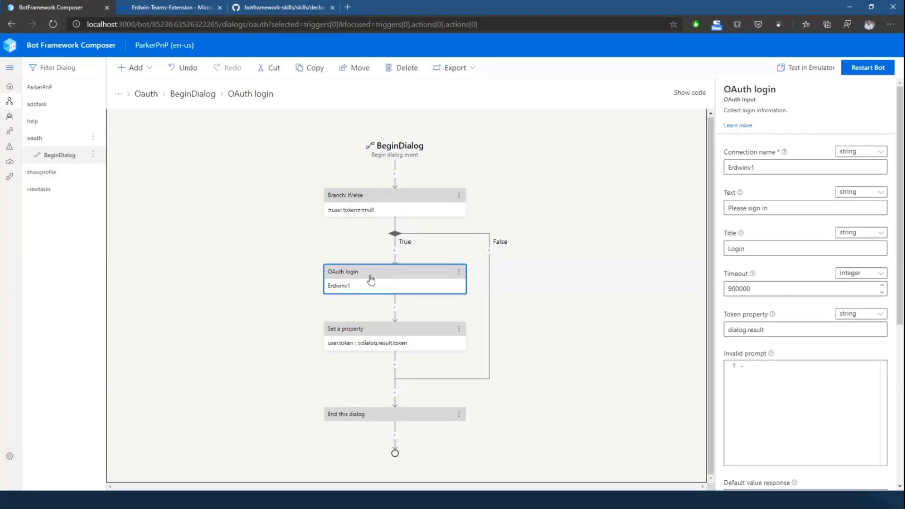
{"action": "mouse_move", "coordinate": [580, 249]}
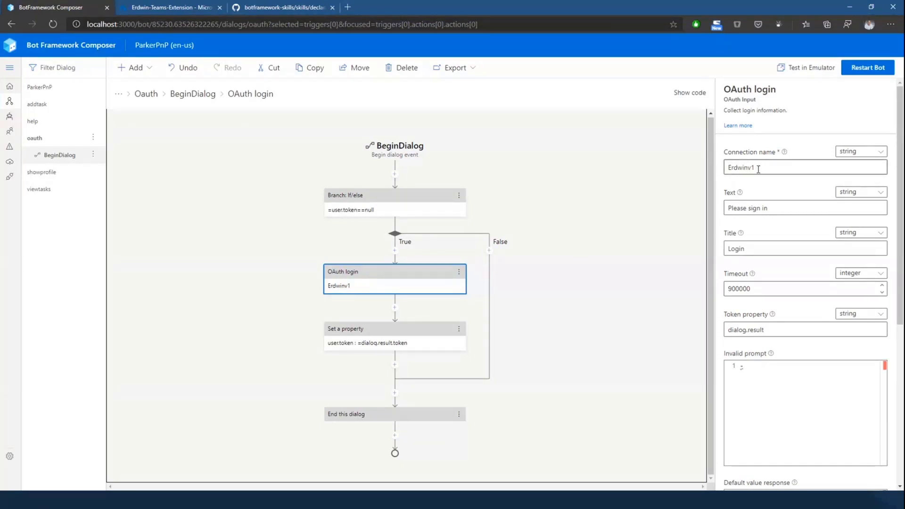
{"action": "mouse_move", "coordinate": [171, 7]}
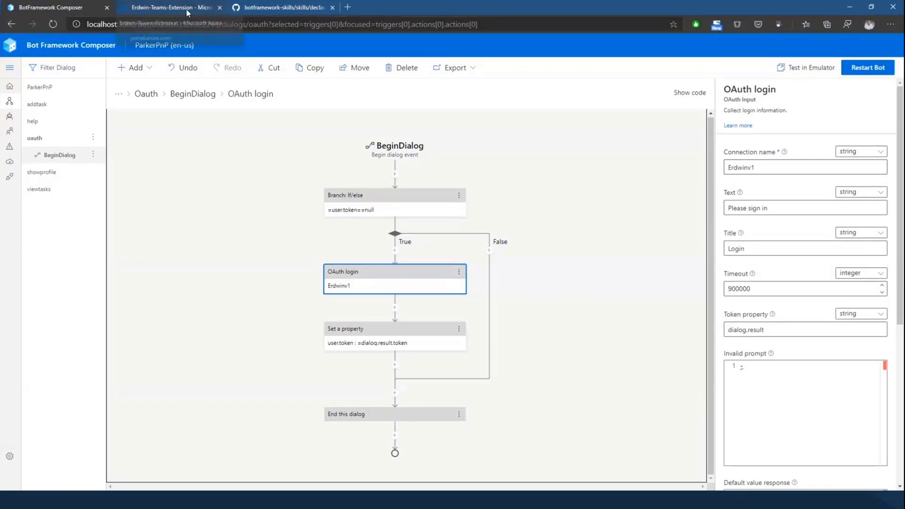
{"action": "left_click", "coordinate": [169, 7]}
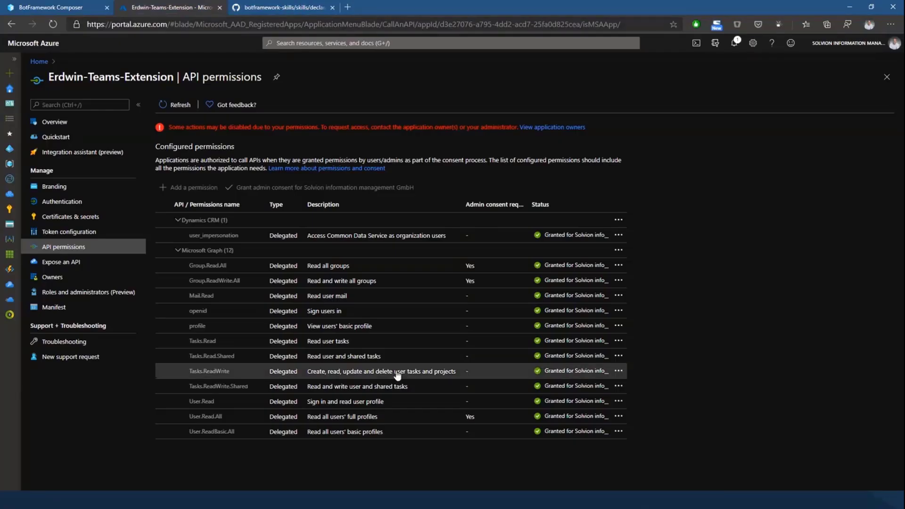
{"action": "mouse_move", "coordinate": [379, 371]}
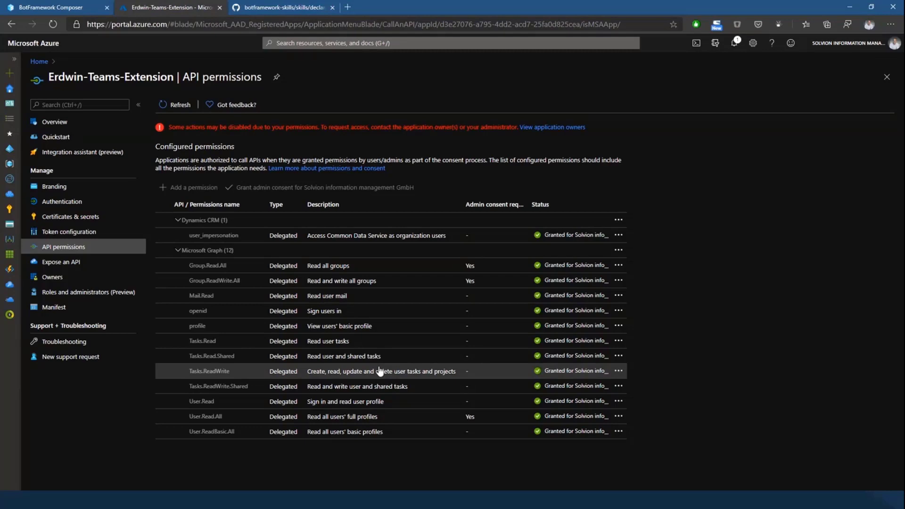
{"action": "mouse_move", "coordinate": [416, 401]}
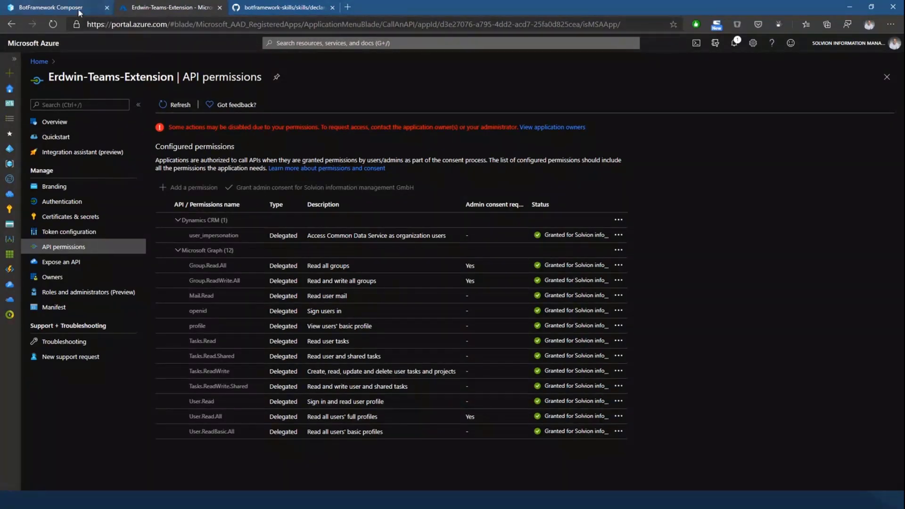
{"action": "left_click", "coordinate": [52, 8]}
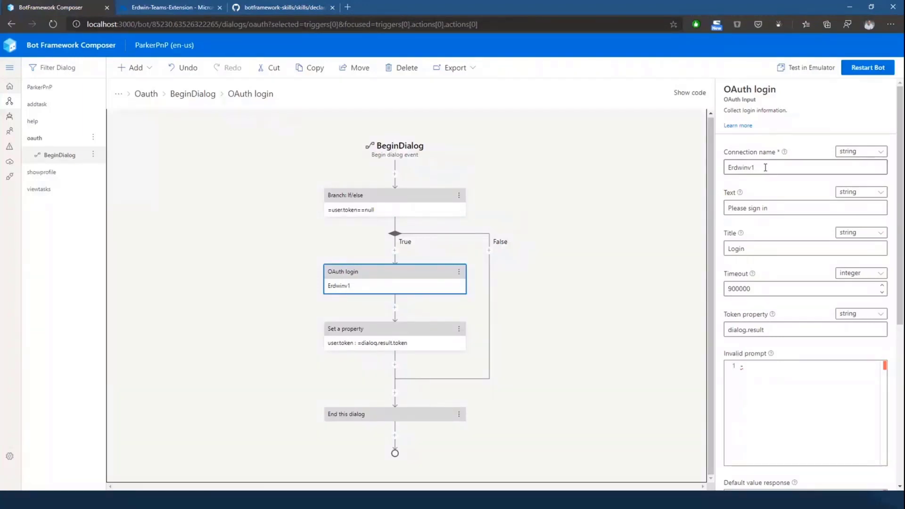
Step: Select the Erdwinv1 connection name, then go back to showprofile's BeginDialog flow
{"action": "double_click", "coordinate": [741, 167]}
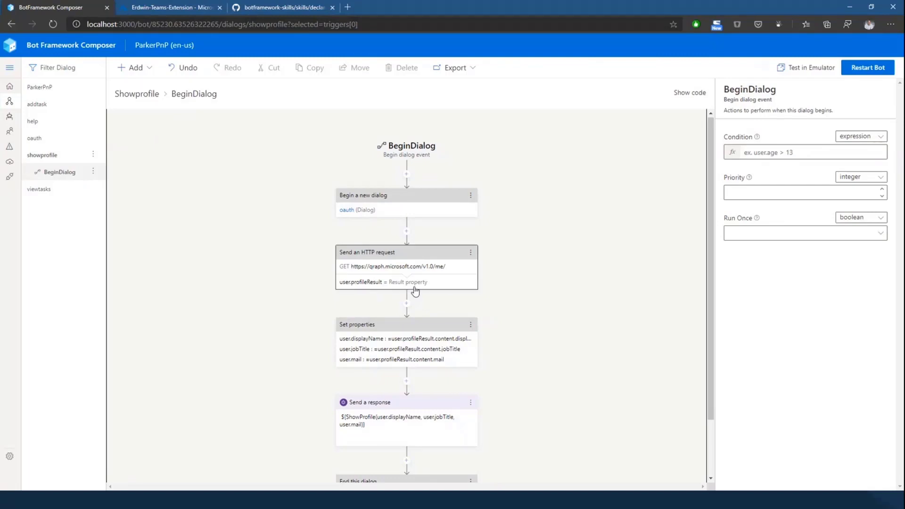
{"action": "mouse_move", "coordinate": [367, 287]}
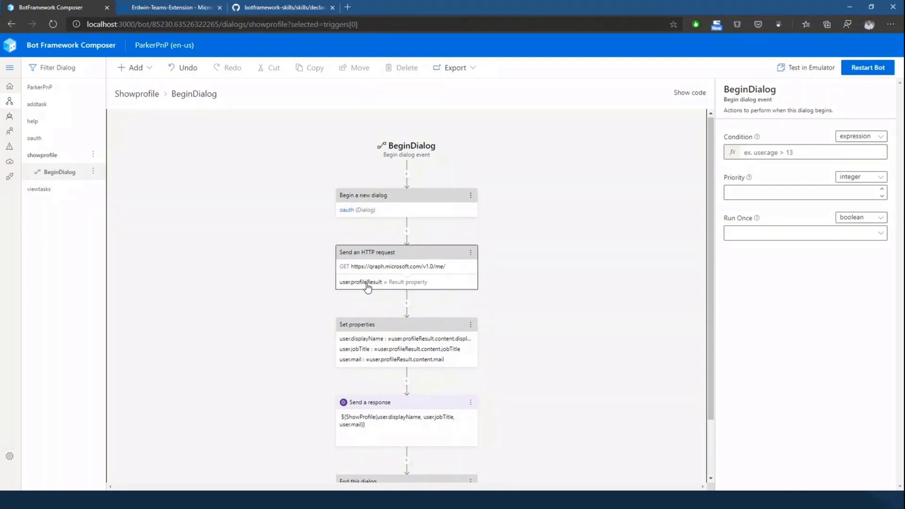
Step: Review the HTTP request and response steps, then launch the bot in Bot Framework Emulator
{"action": "left_click", "coordinate": [406, 252]}
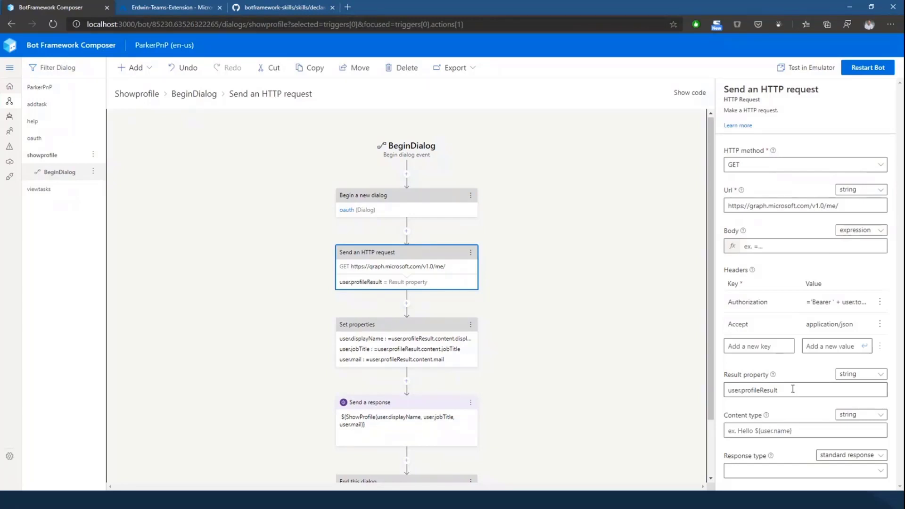
{"action": "mouse_move", "coordinate": [532, 369]}
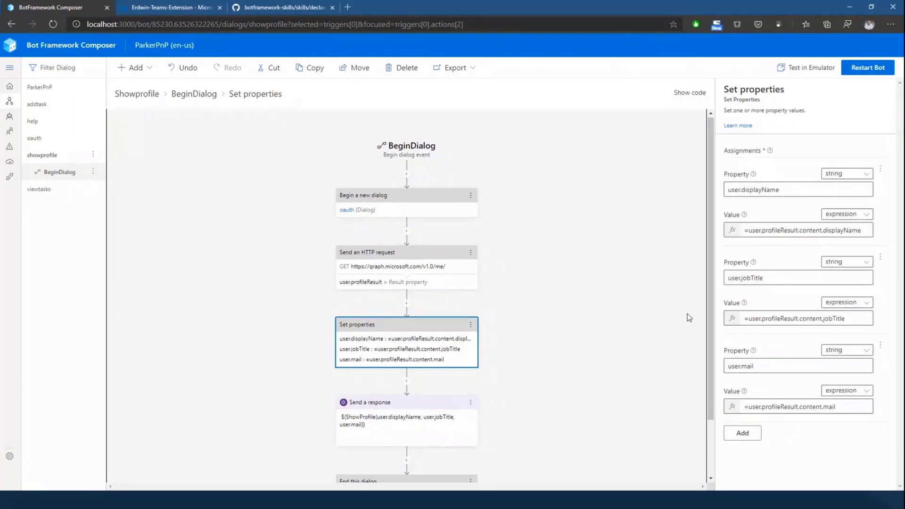
{"action": "left_click", "coordinate": [406, 402]}
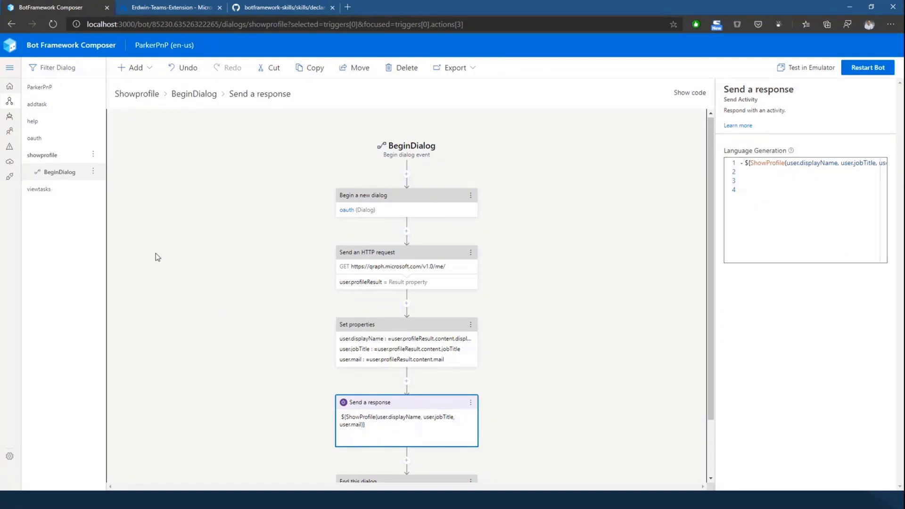
{"action": "mouse_move", "coordinate": [170, 275]}
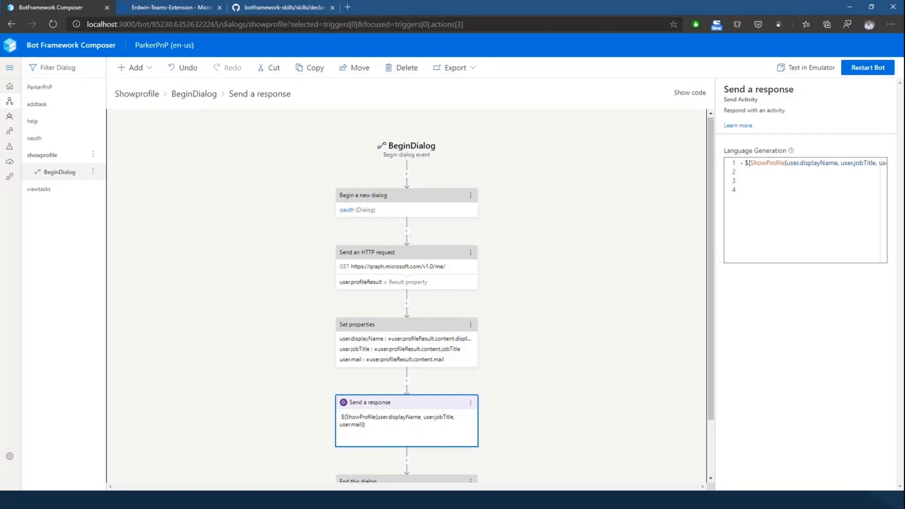
{"action": "left_click", "coordinate": [809, 67]}
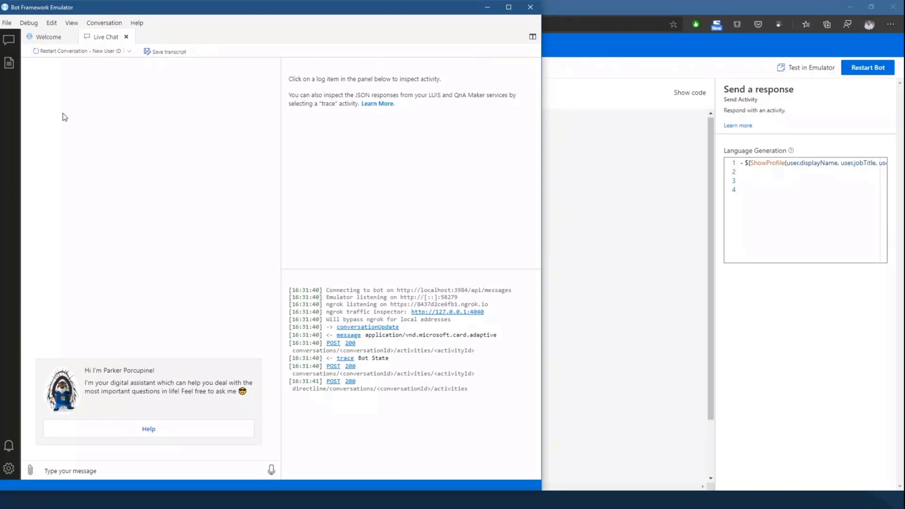
Step: Restart the conversation as a new user and choose Show profile from the help menu
{"action": "left_click", "coordinate": [78, 51]}
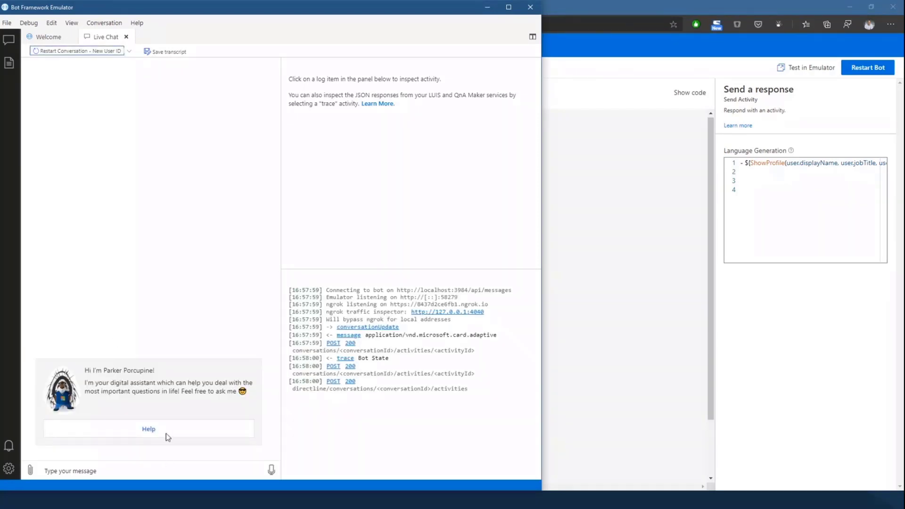
{"action": "left_click", "coordinate": [148, 428]}
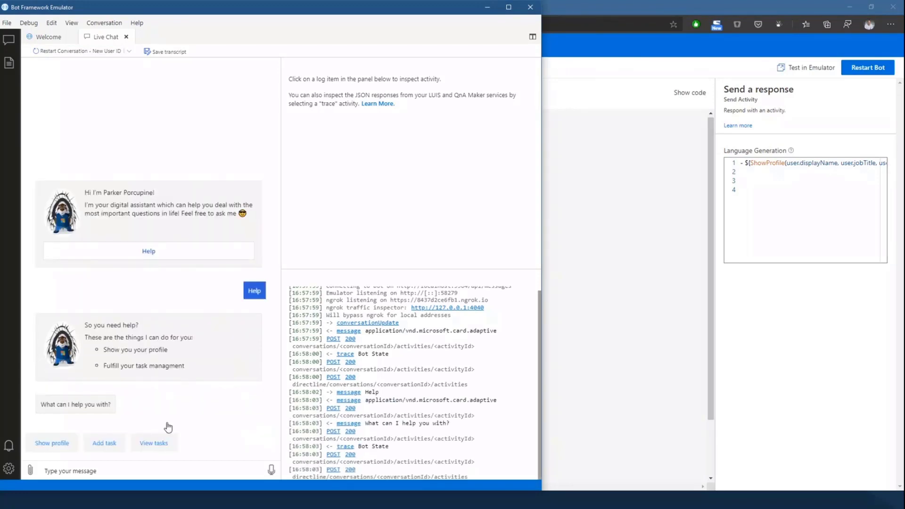
{"action": "mouse_move", "coordinate": [53, 447]}
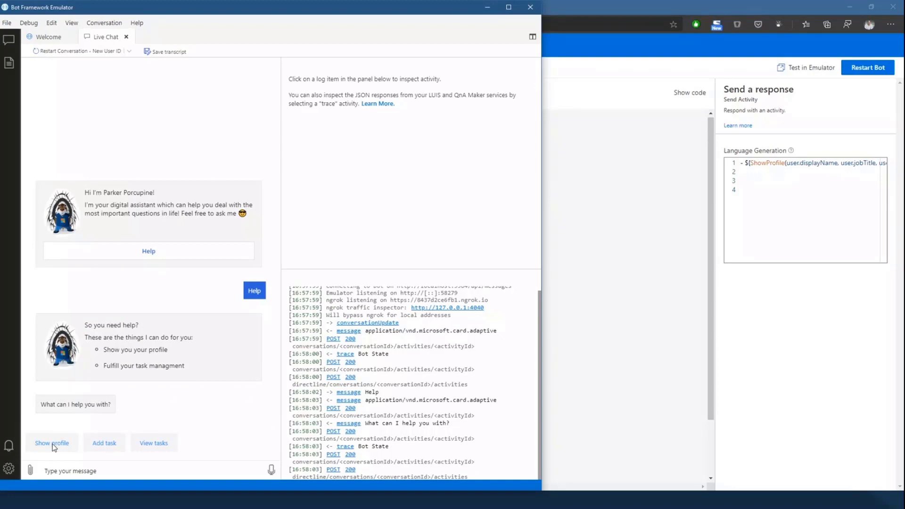
{"action": "left_click", "coordinate": [52, 443]}
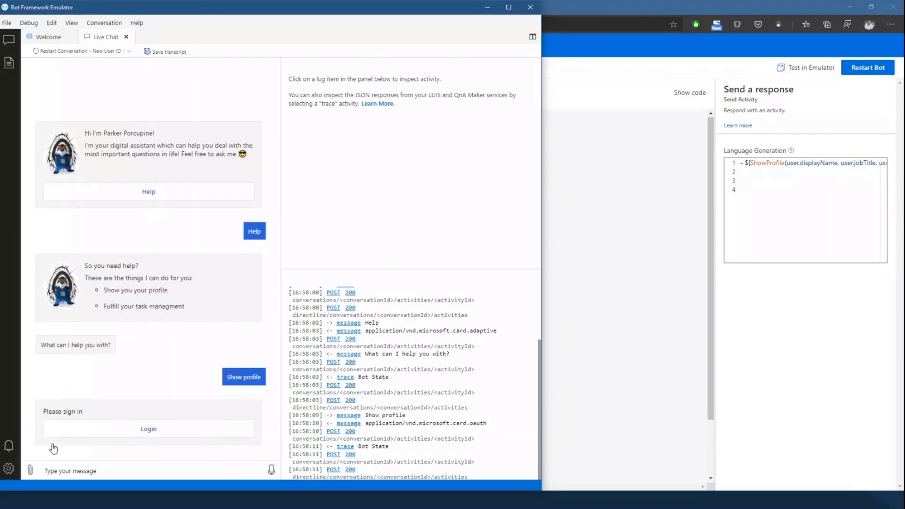
Step: Sign in with the already signed-in account to get the profile card, then type Help
{"action": "left_click", "coordinate": [148, 428]}
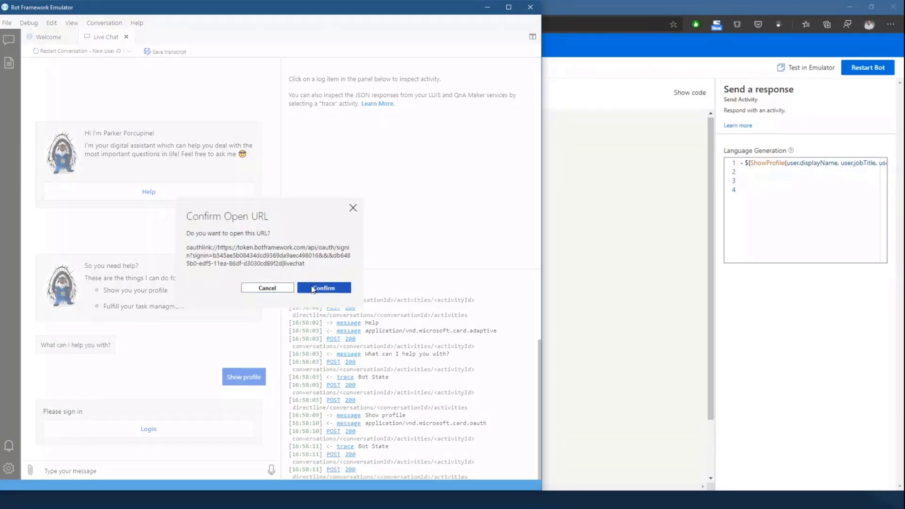
{"action": "left_click", "coordinate": [323, 288]}
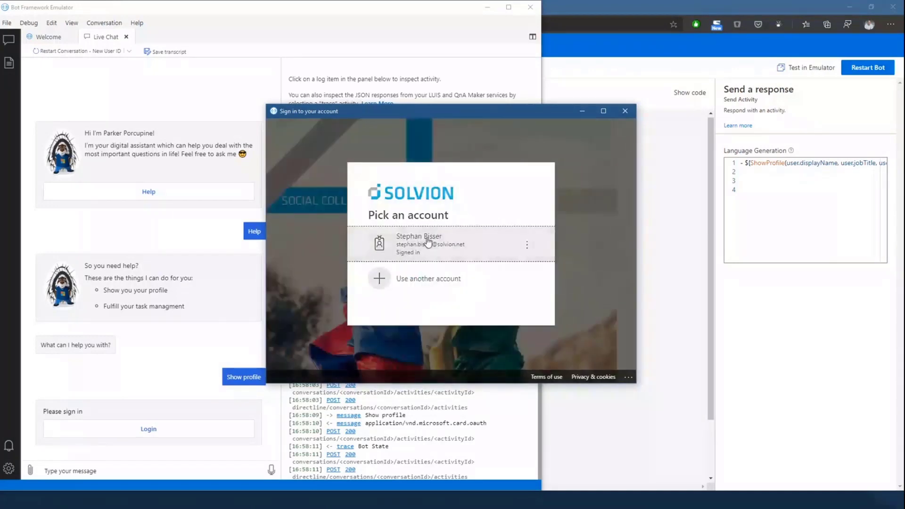
{"action": "left_click", "coordinate": [430, 243]}
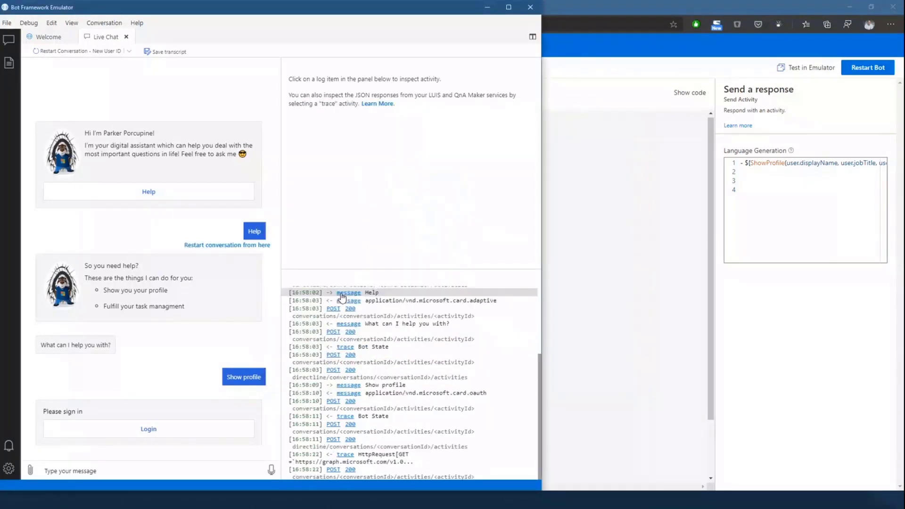
{"action": "scroll", "scroll_direction": "down", "scroll_amount": 3}
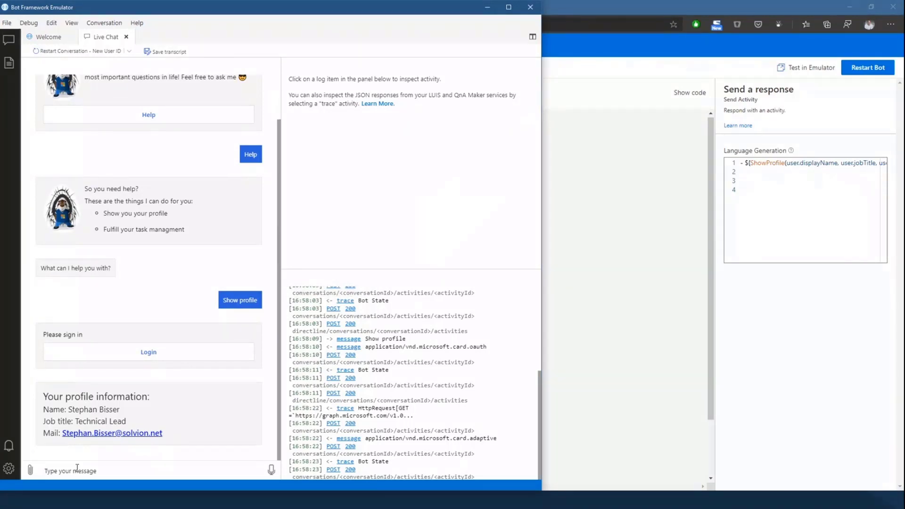
{"action": "type", "text": "Help"}
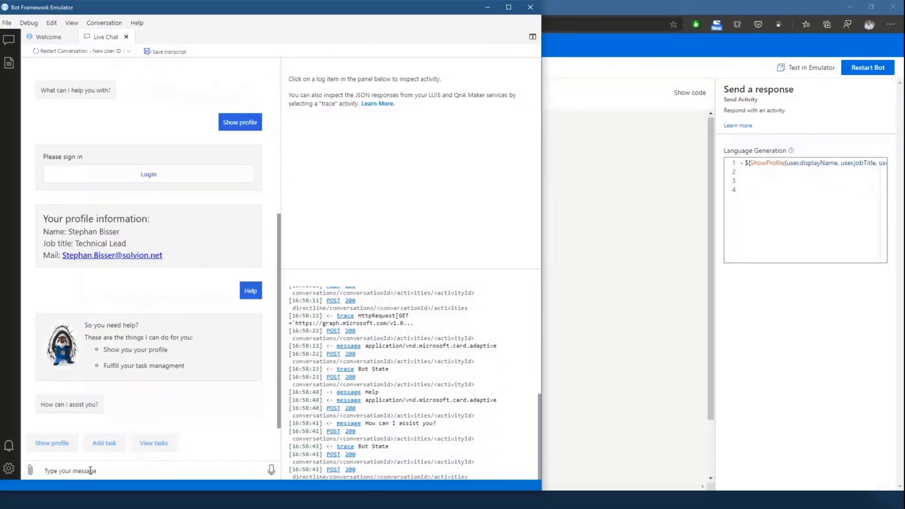
Step: Choose View tasks to list the most recent To Do tasks
{"action": "left_click", "coordinate": [154, 442]}
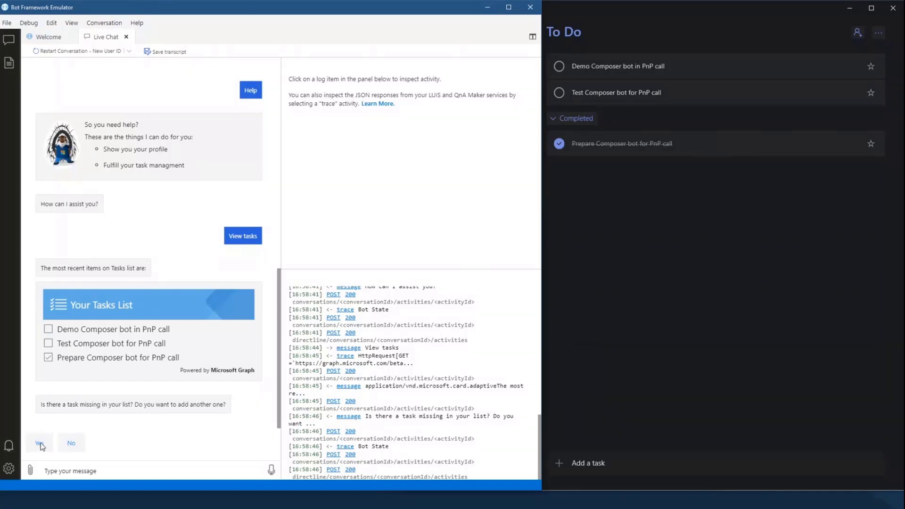
Step: Accept adding a task and enter 'Tweet about my PnP SIG call session'
{"action": "left_click", "coordinate": [39, 443]}
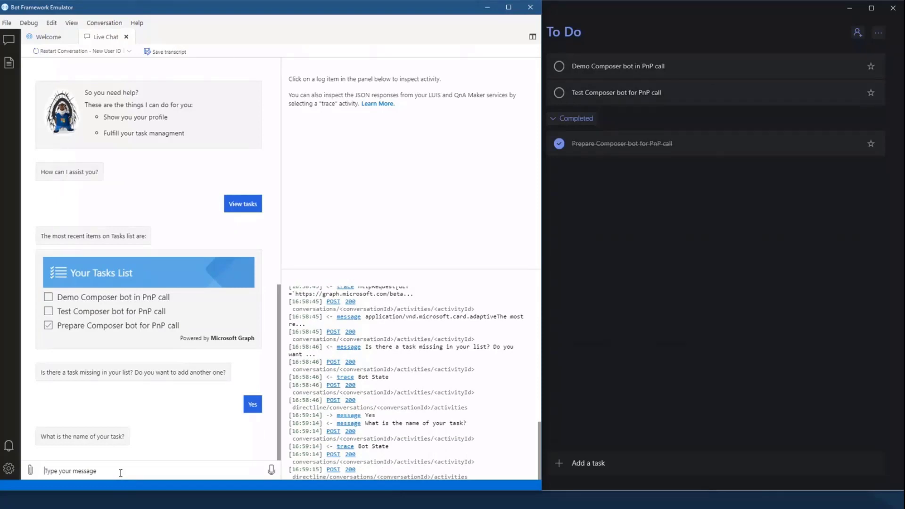
{"action": "type", "text": "Twe"}
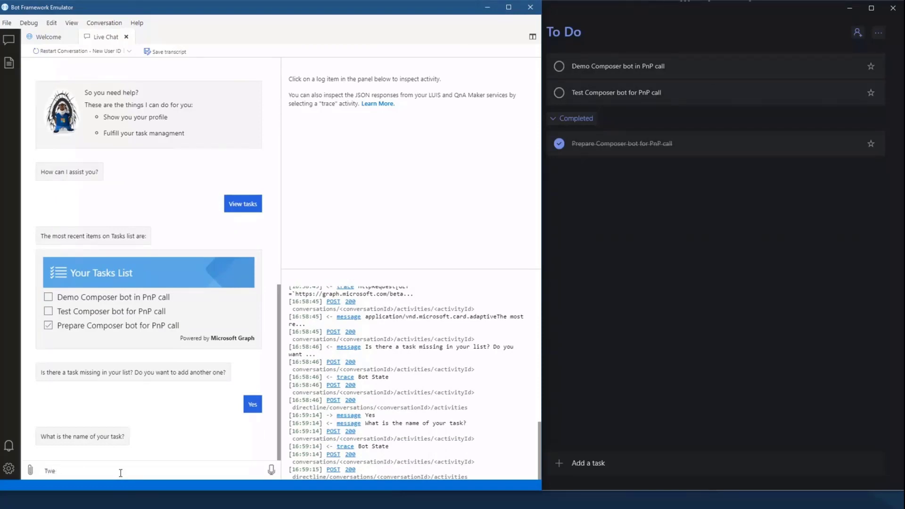
{"action": "type", "text": "Tweet about"}
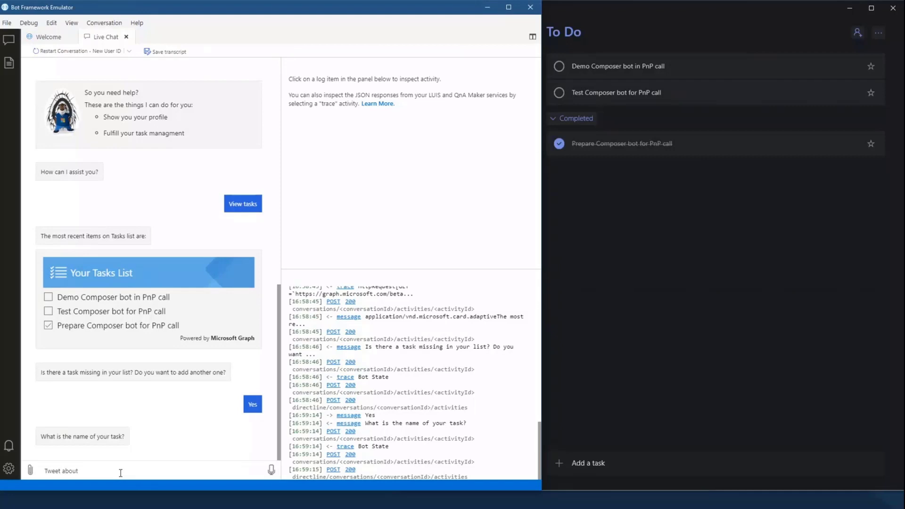
{"action": "type", "text": "my"}
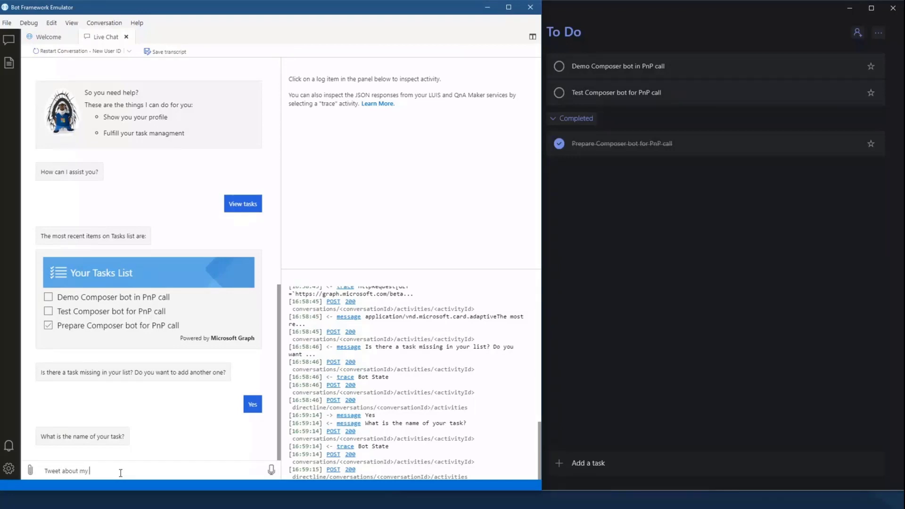
{"action": "type", "text": "PnP SIG cal"}
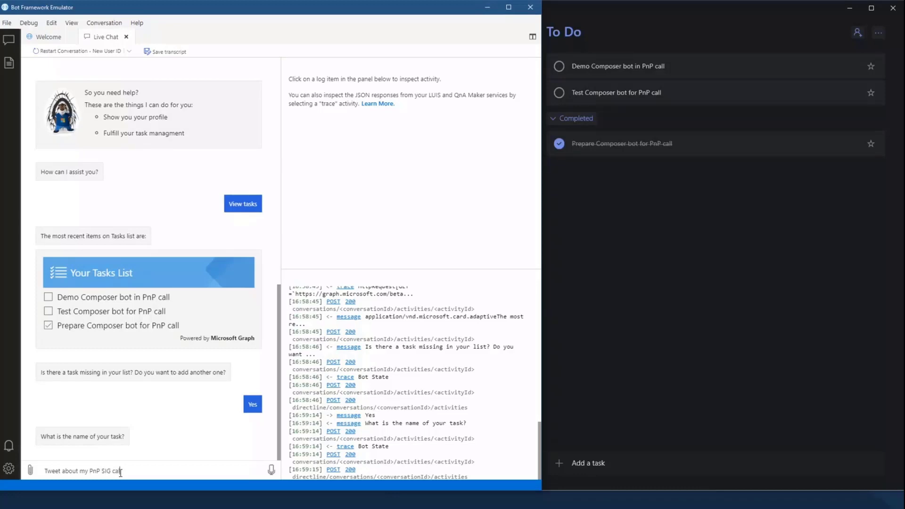
{"action": "type", "text": "sessio"}
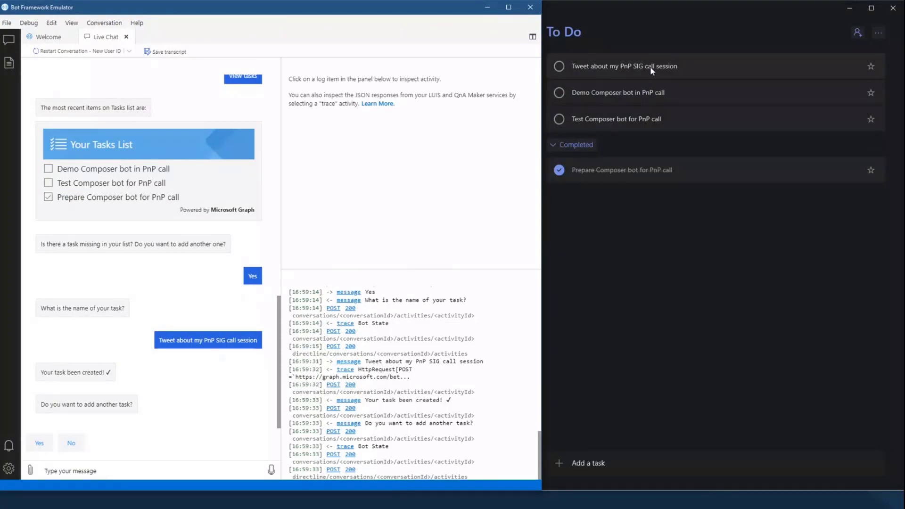
{"action": "mouse_move", "coordinate": [650, 66]}
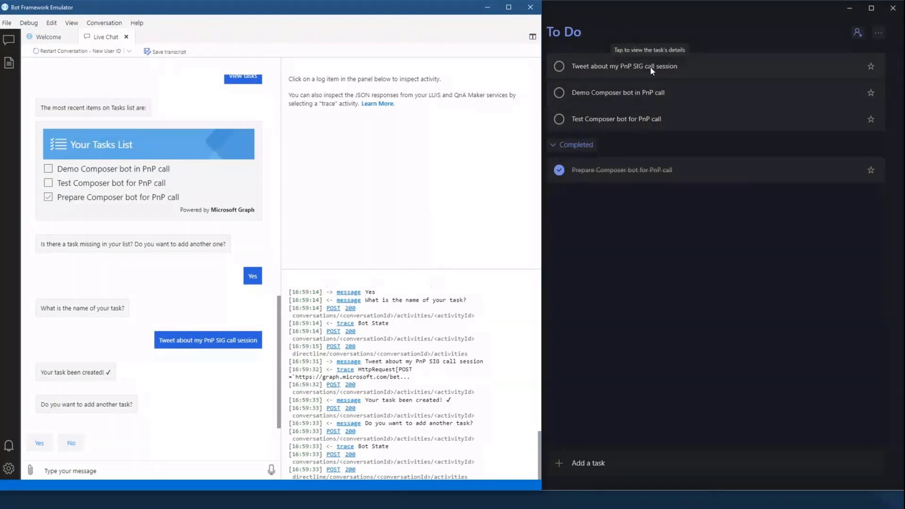